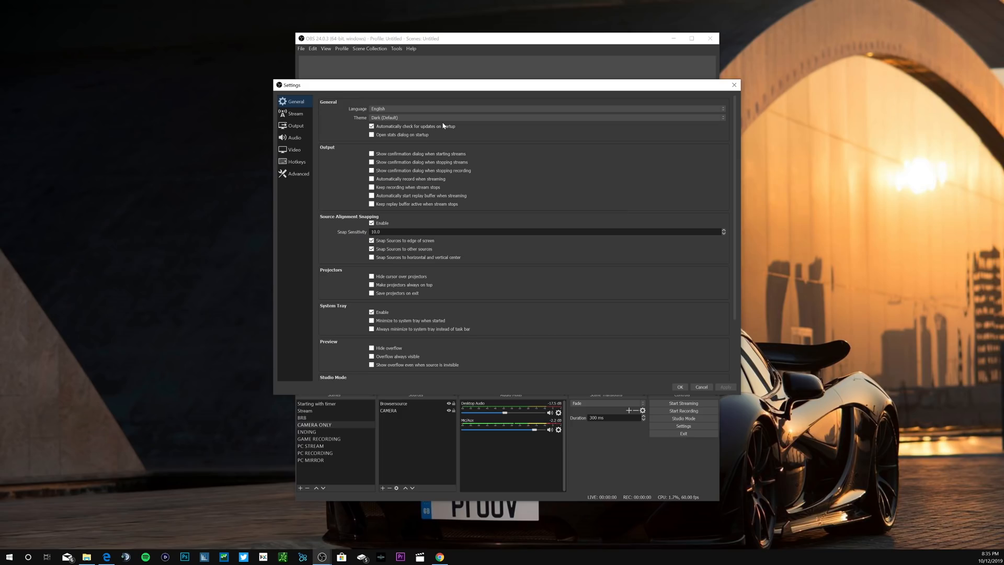
{"action": "mouse_move", "coordinate": [439, 153]}
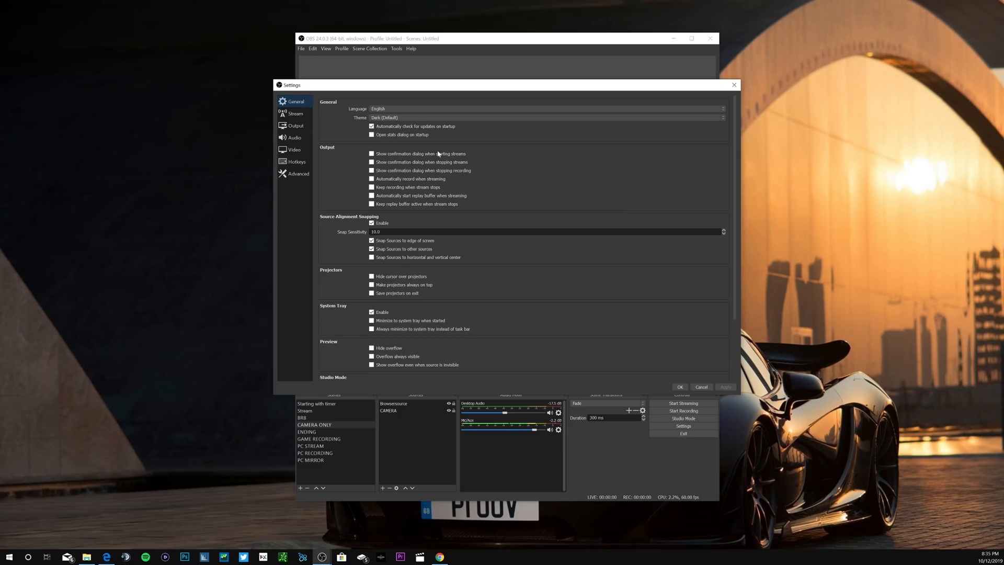
- Show the Stream settings page with Twitch as the service
{"action": "left_click", "coordinate": [295, 113]}
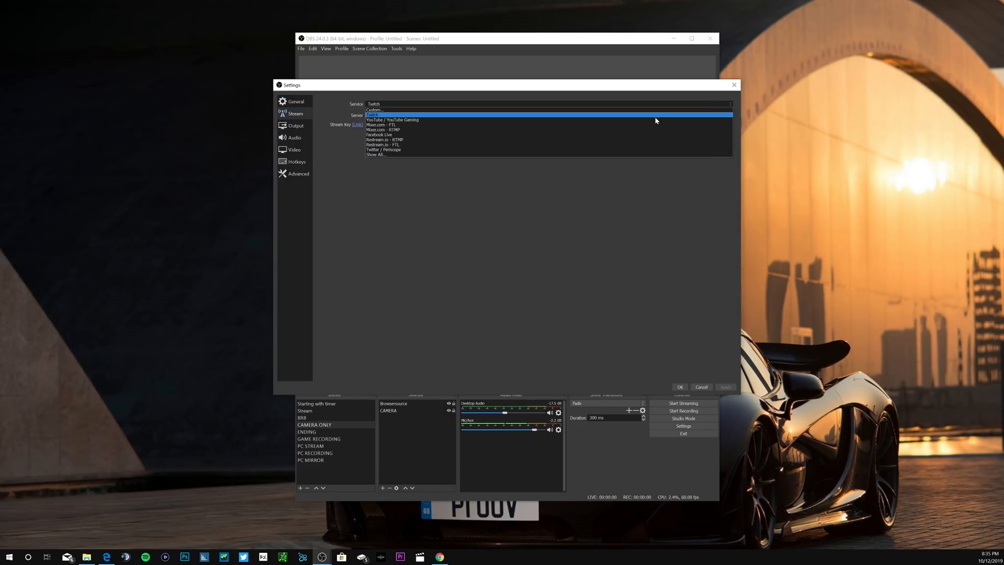
{"action": "mouse_move", "coordinate": [649, 119]}
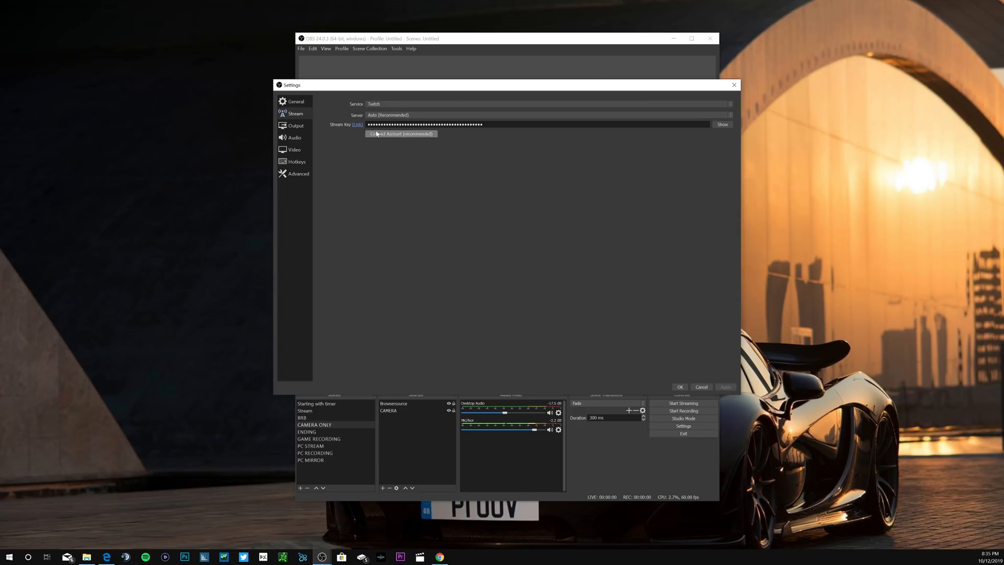
{"action": "mouse_move", "coordinate": [477, 123]}
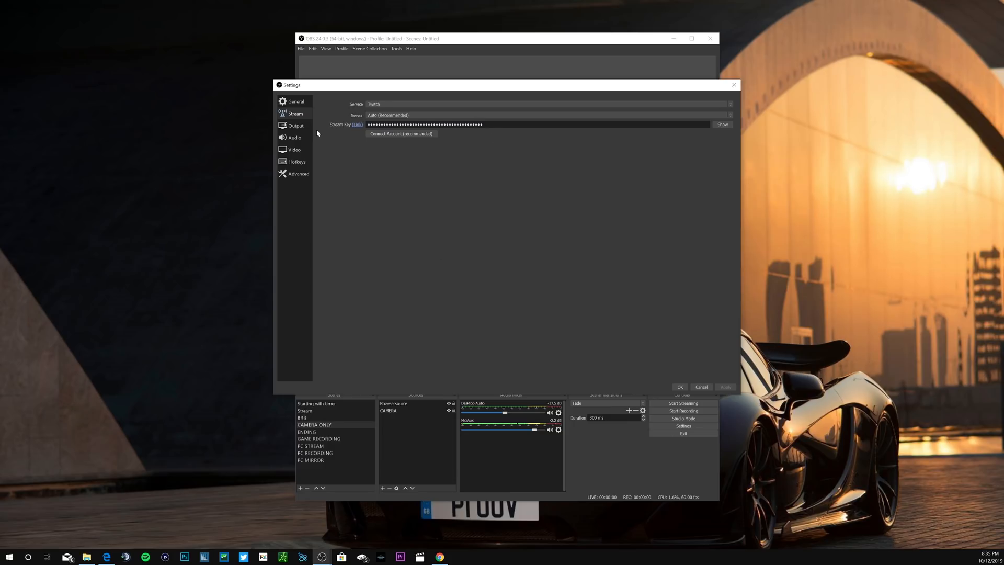
{"action": "mouse_move", "coordinate": [325, 139]}
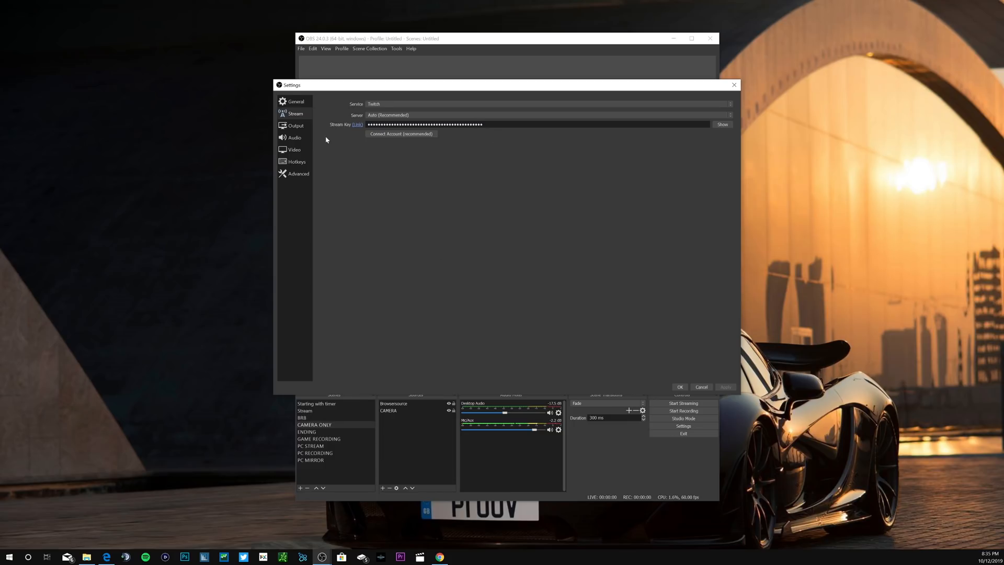
- Set the streaming video bitrate to 6000 Kbps and the encoder to Hardware (NVENC)
{"action": "left_click", "coordinate": [295, 125]}
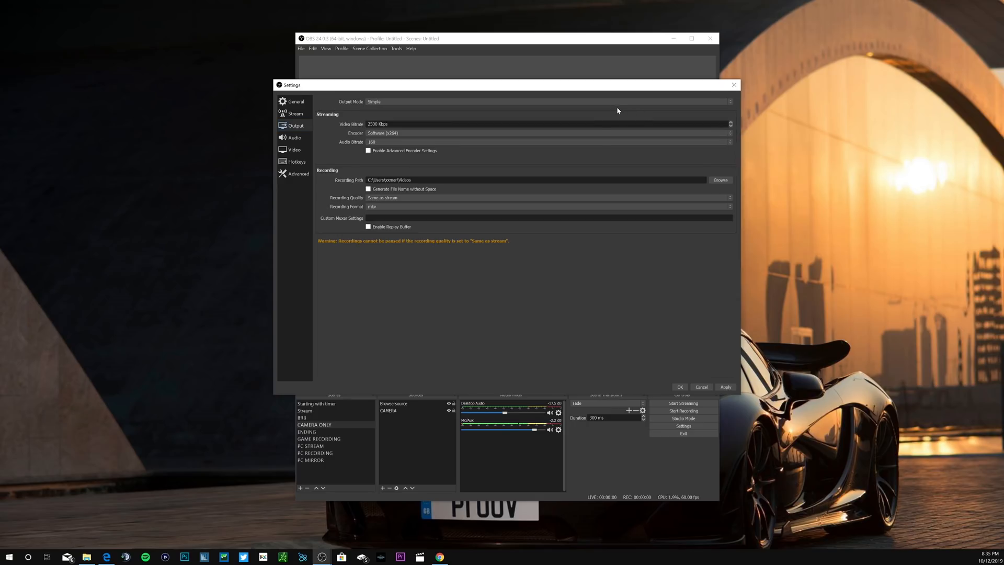
{"action": "mouse_move", "coordinate": [589, 142]}
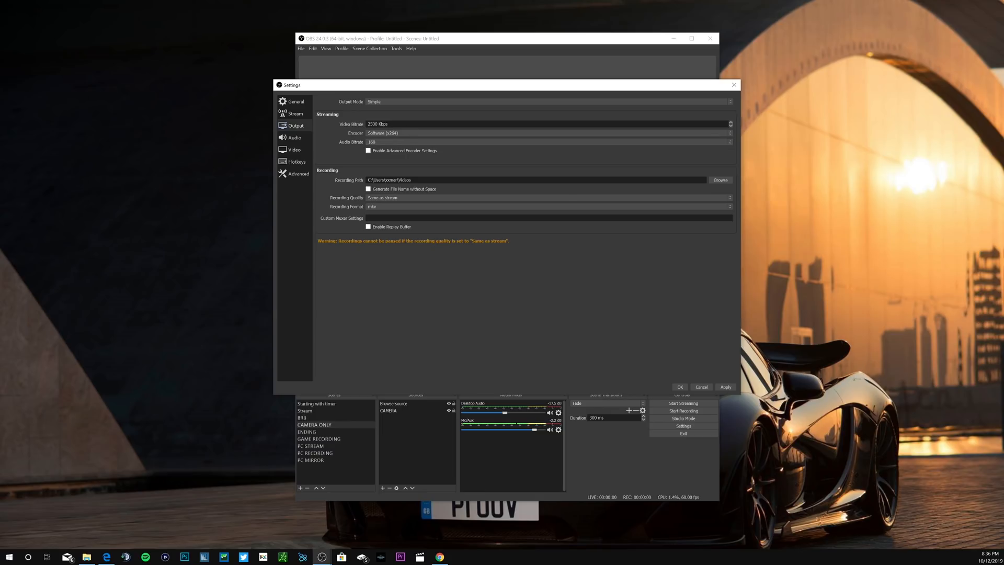
{"action": "triple_click", "coordinate": [377, 123]}
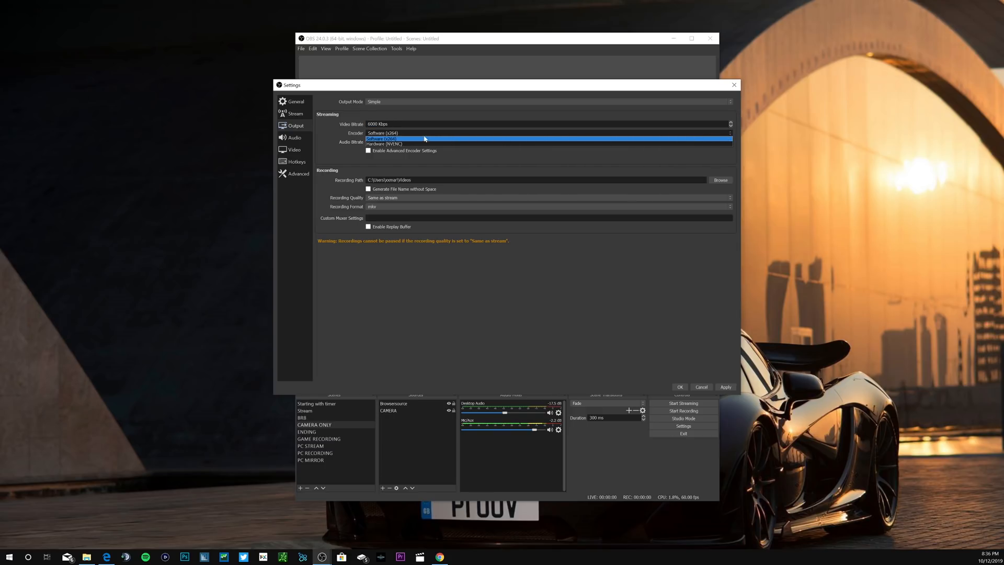
{"action": "left_click", "coordinate": [384, 143]}
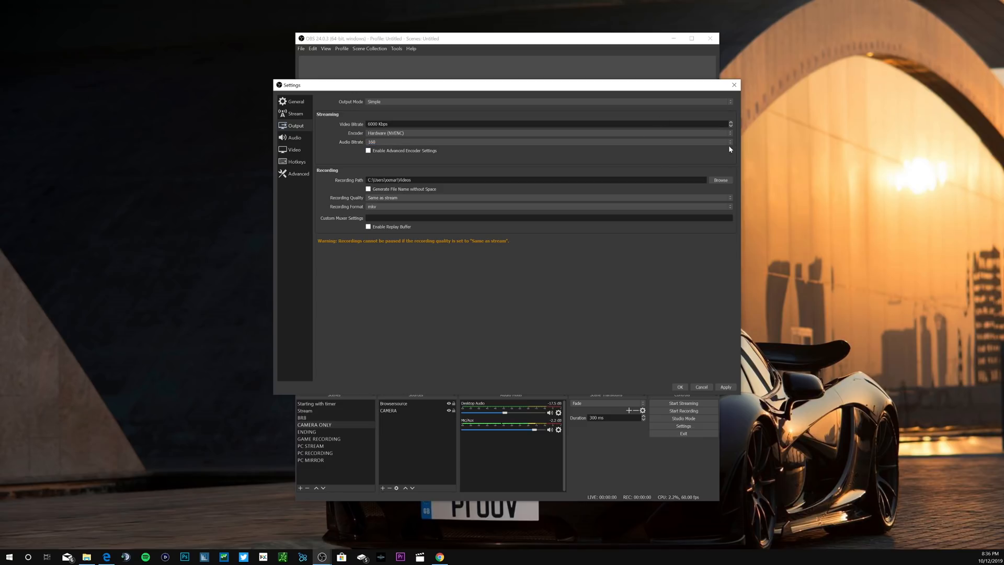
{"action": "mouse_move", "coordinate": [424, 172]}
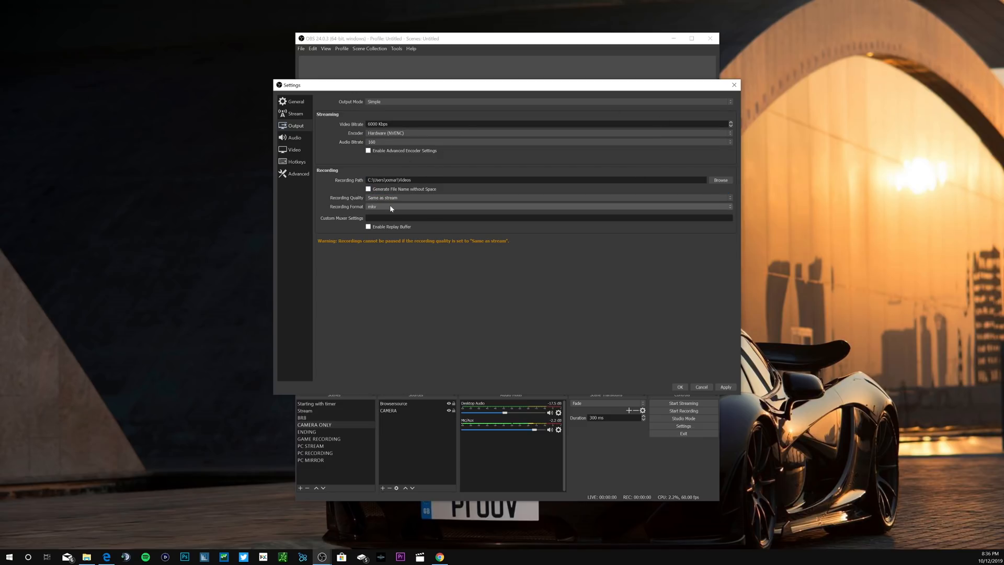
{"action": "mouse_move", "coordinate": [659, 113]}
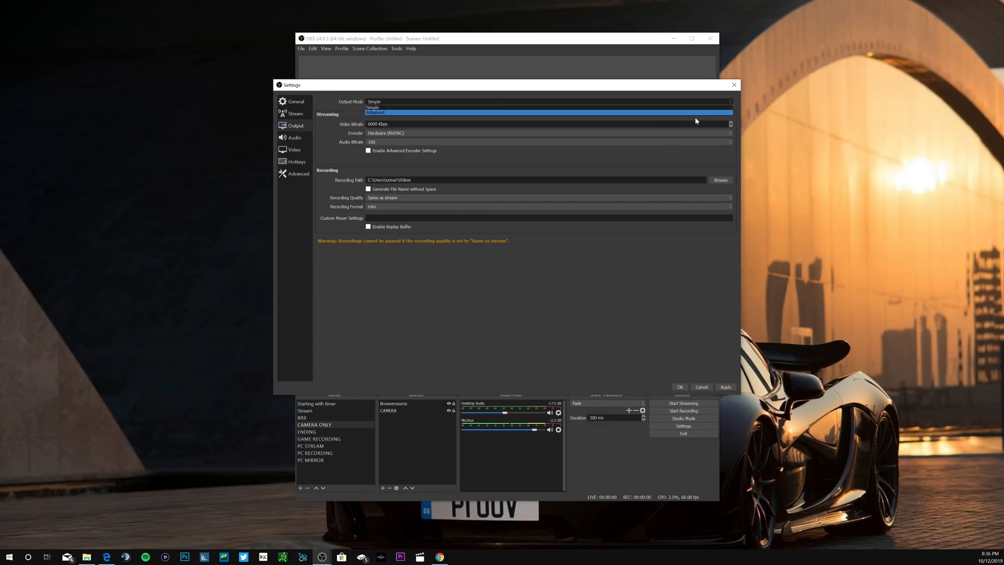
- Switch output to Advanced mode with the NVIDIA NVENC H.264 (new) encoder
{"action": "left_click", "coordinate": [373, 112]}
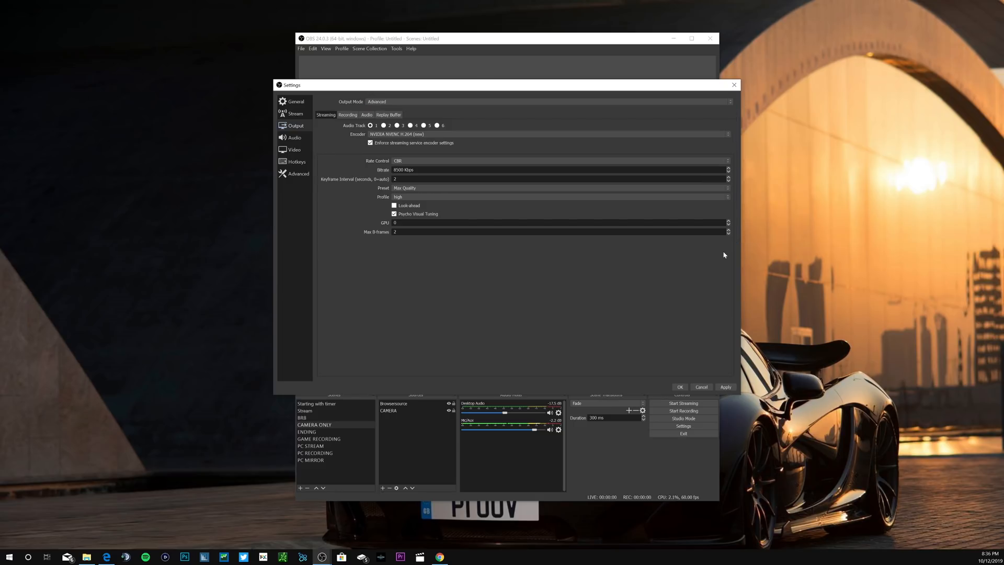
{"action": "mouse_move", "coordinate": [371, 132]}
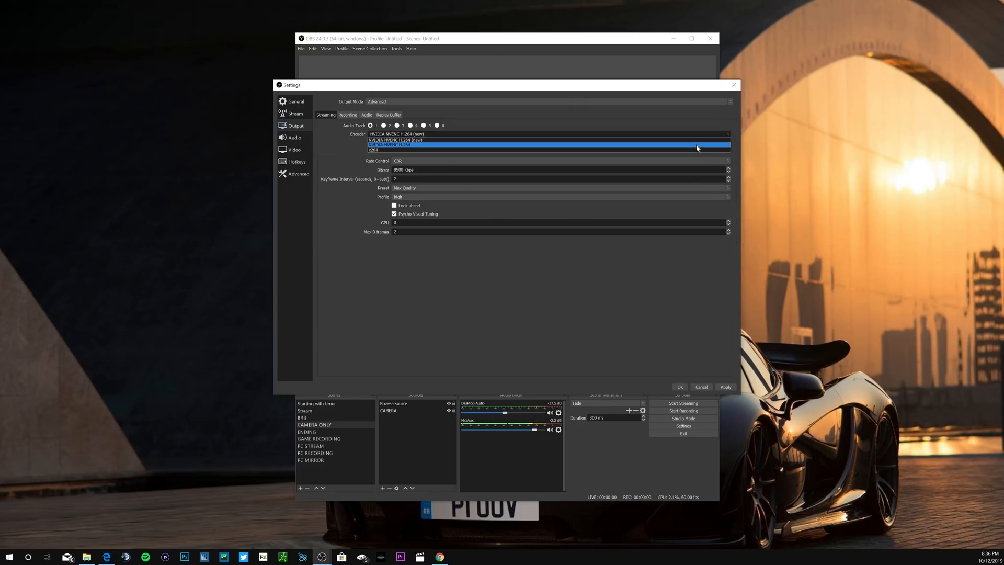
{"action": "left_click", "coordinate": [395, 140]}
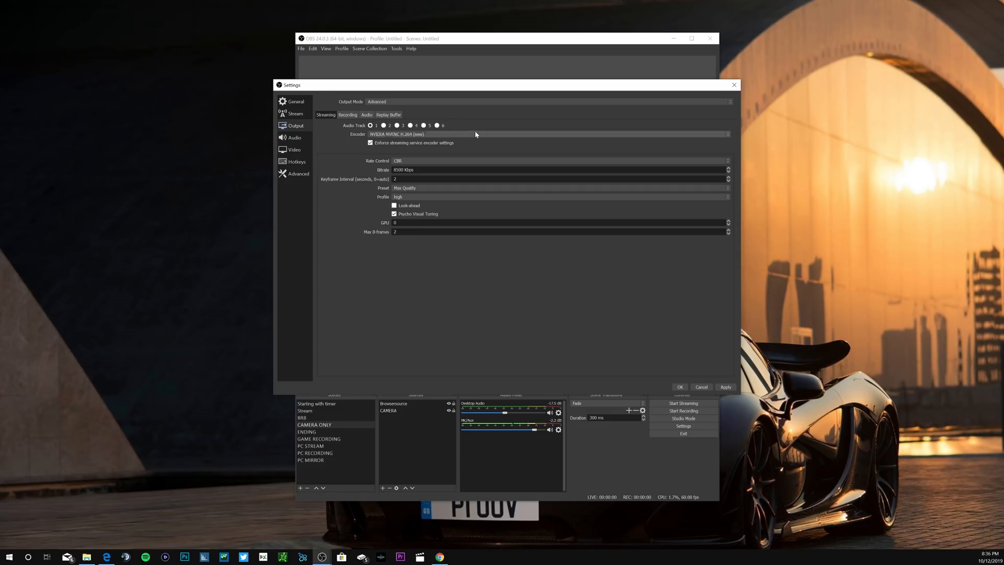
{"action": "mouse_move", "coordinate": [482, 94]}
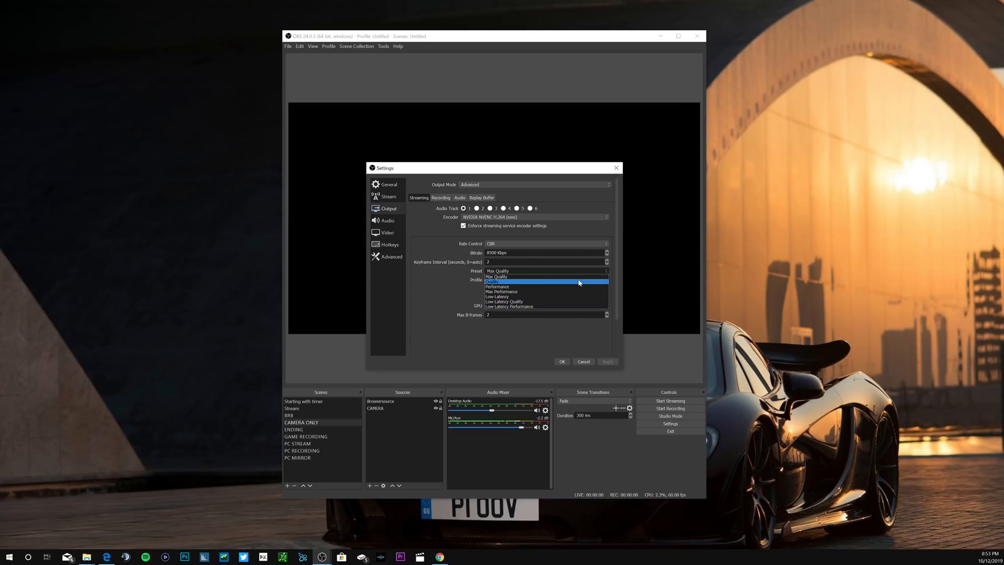
{"action": "left_click", "coordinate": [544, 279]}
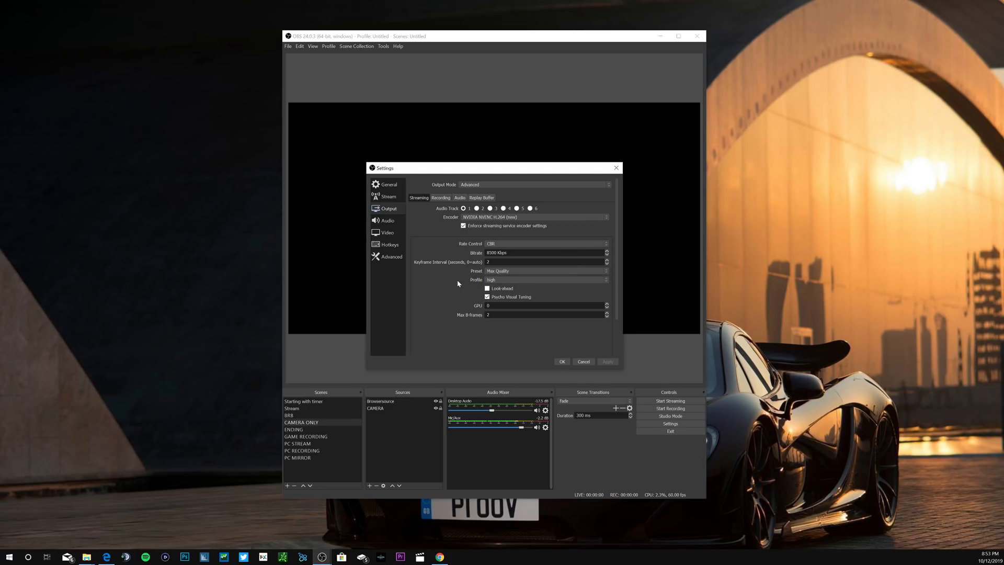
{"action": "mouse_move", "coordinate": [463, 326]}
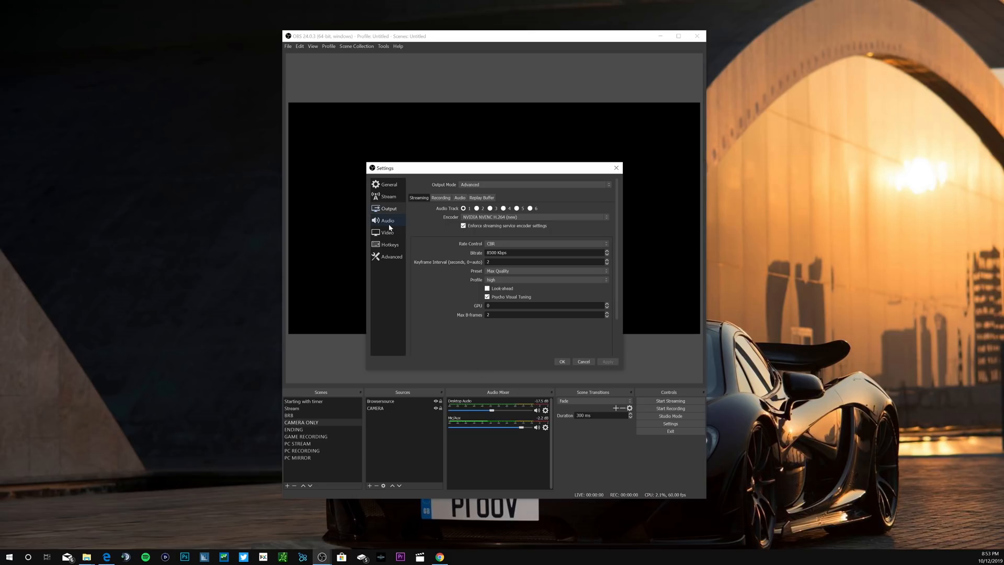
{"action": "left_click", "coordinate": [388, 220]}
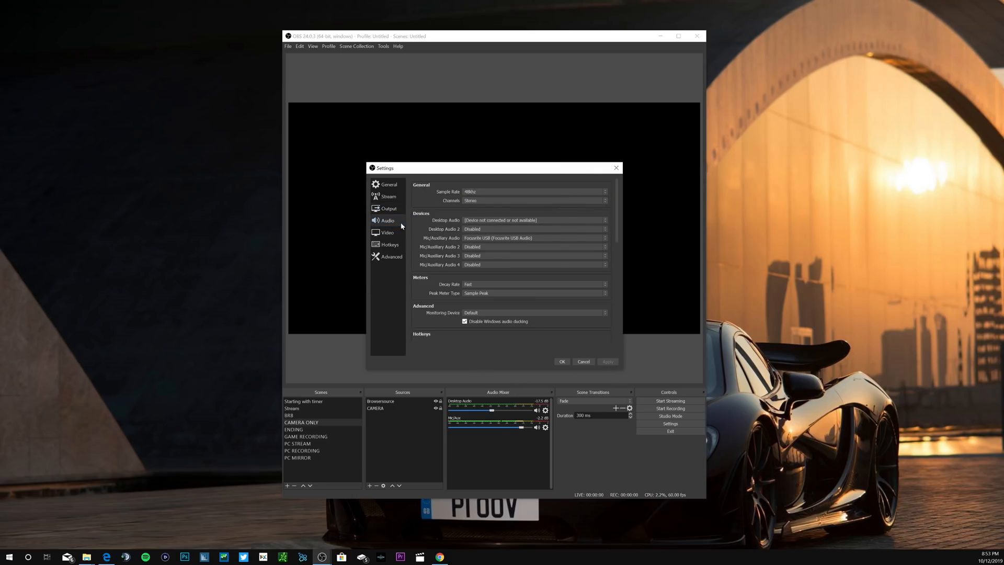
{"action": "mouse_move", "coordinate": [502, 249]}
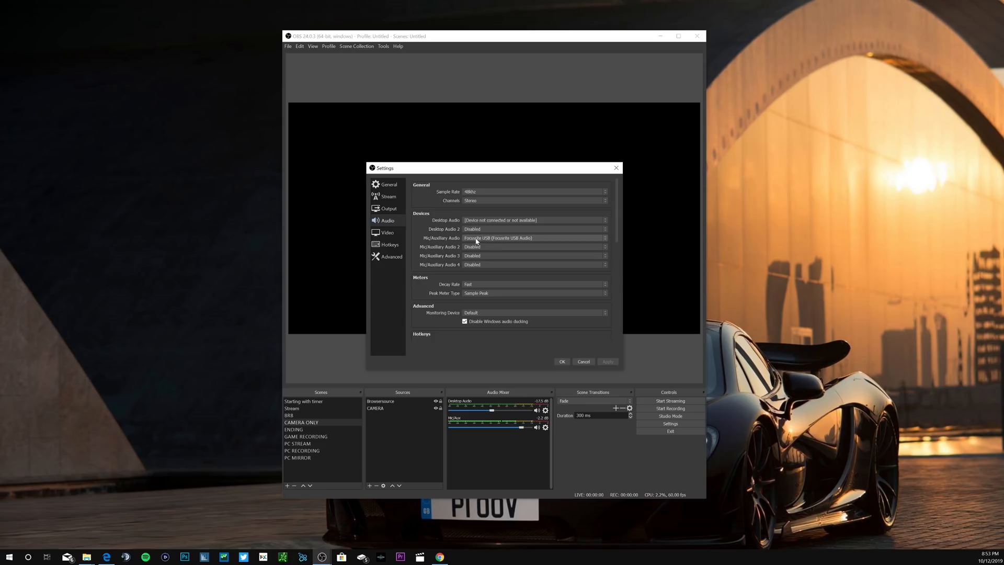
{"action": "mouse_move", "coordinate": [619, 337]}
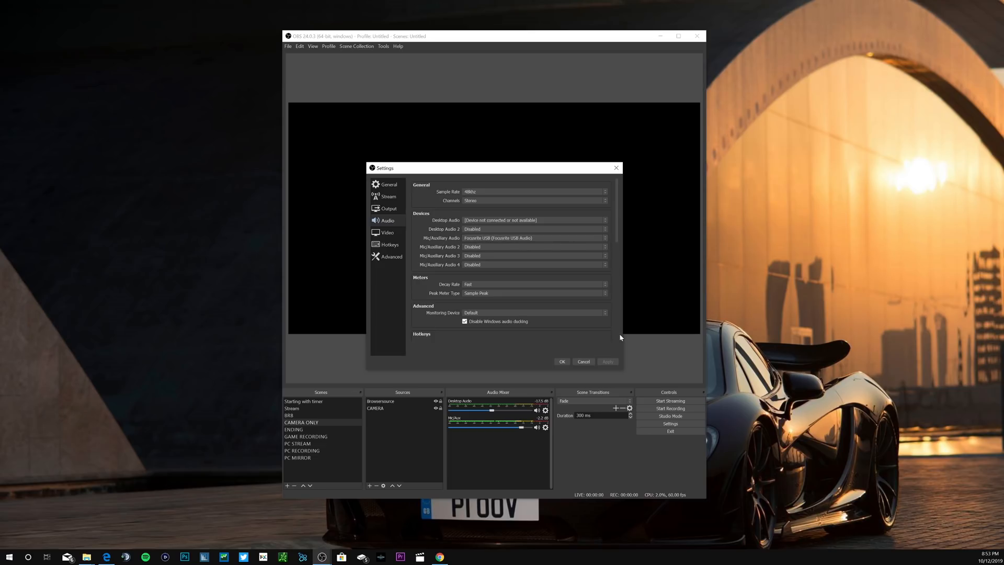
{"action": "mouse_move", "coordinate": [387, 233]}
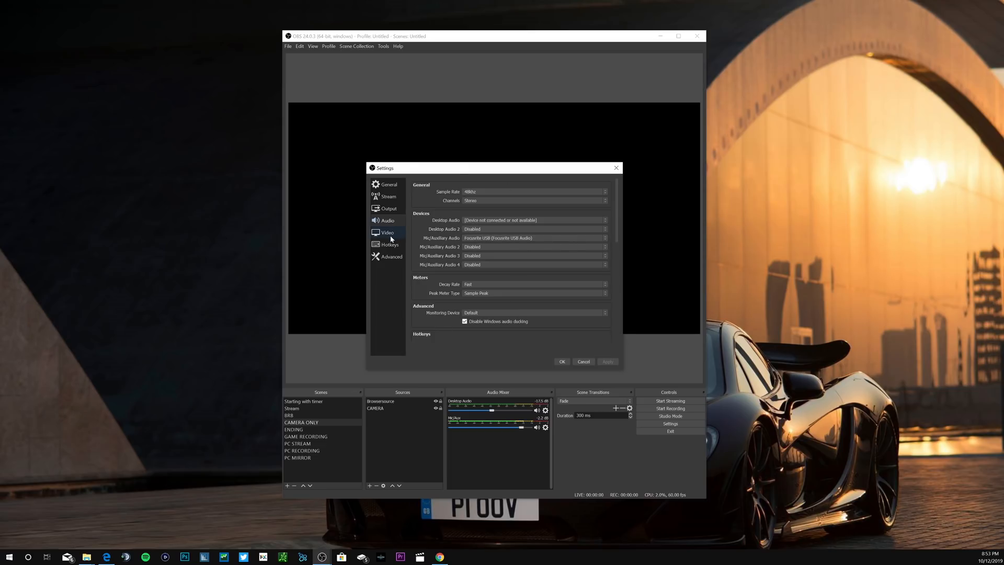
- Set base and output resolution to 1920x1080 and frame rate to 60 FPS
{"action": "left_click", "coordinate": [387, 232]}
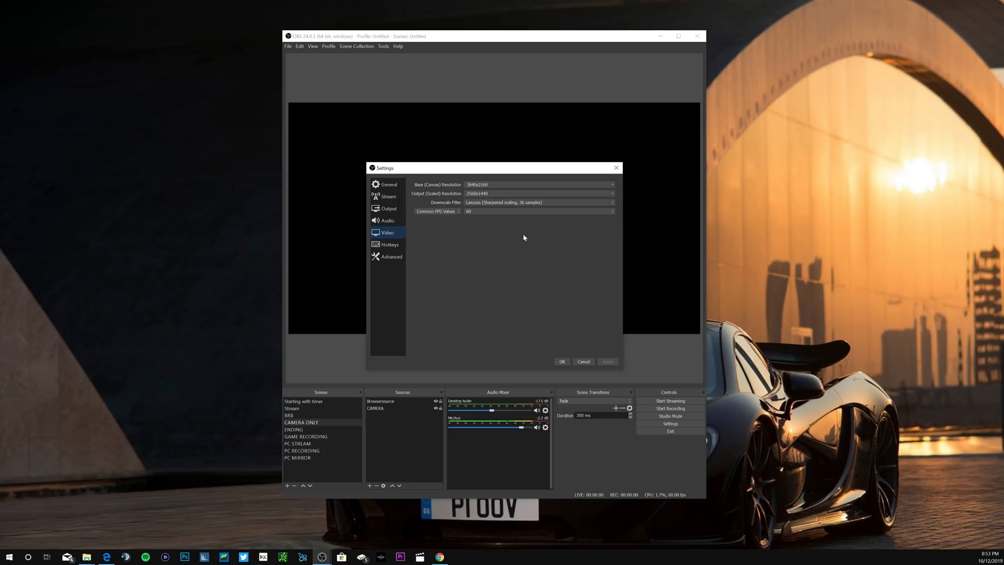
{"action": "mouse_move", "coordinate": [504, 163]}
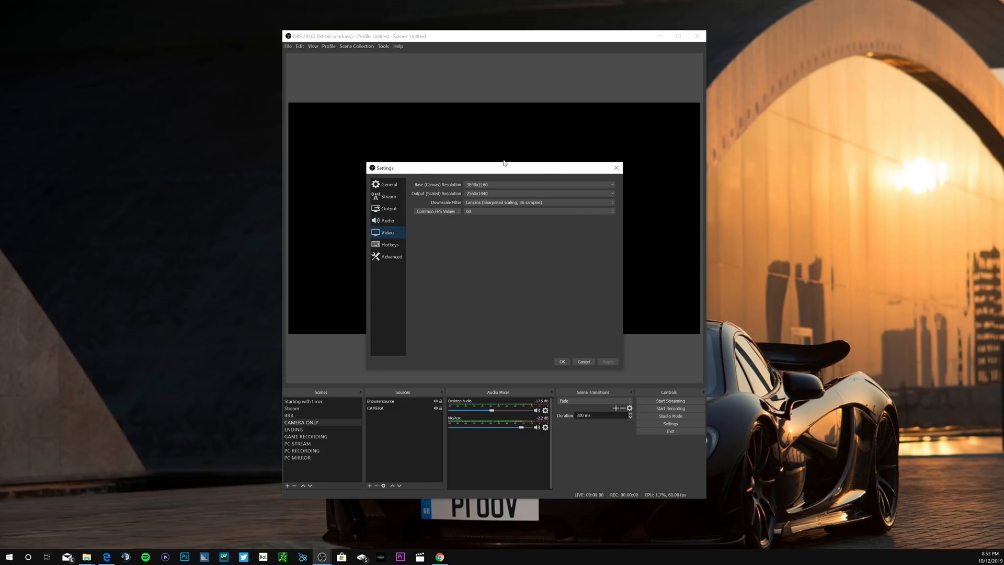
{"action": "mouse_move", "coordinate": [476, 239]}
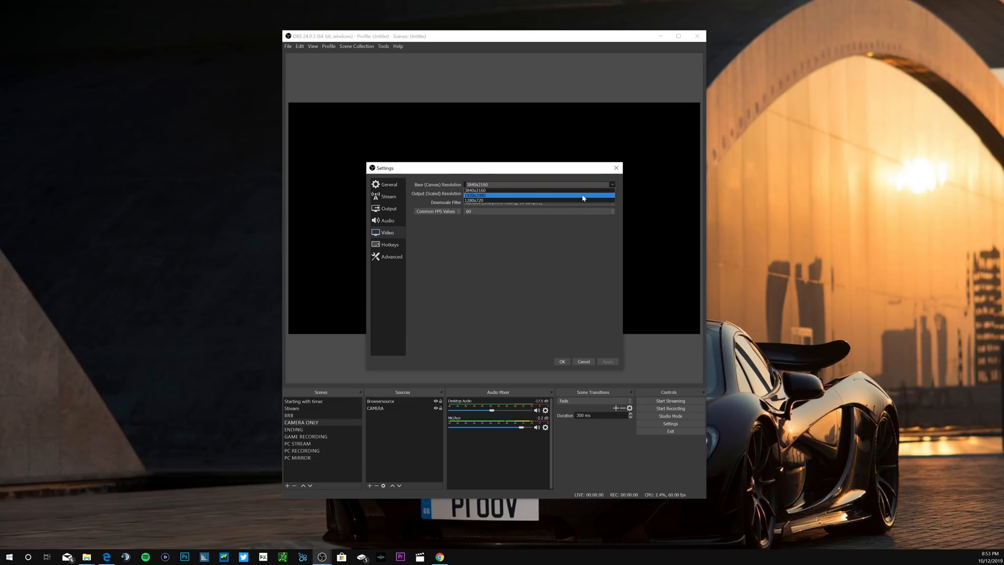
{"action": "left_click", "coordinate": [538, 194]}
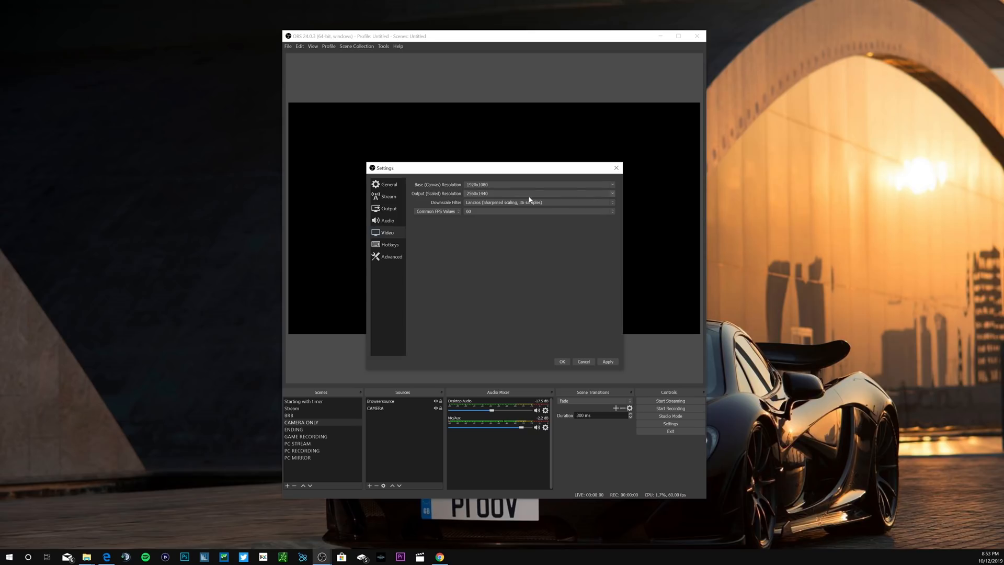
{"action": "left_click", "coordinate": [610, 194]}
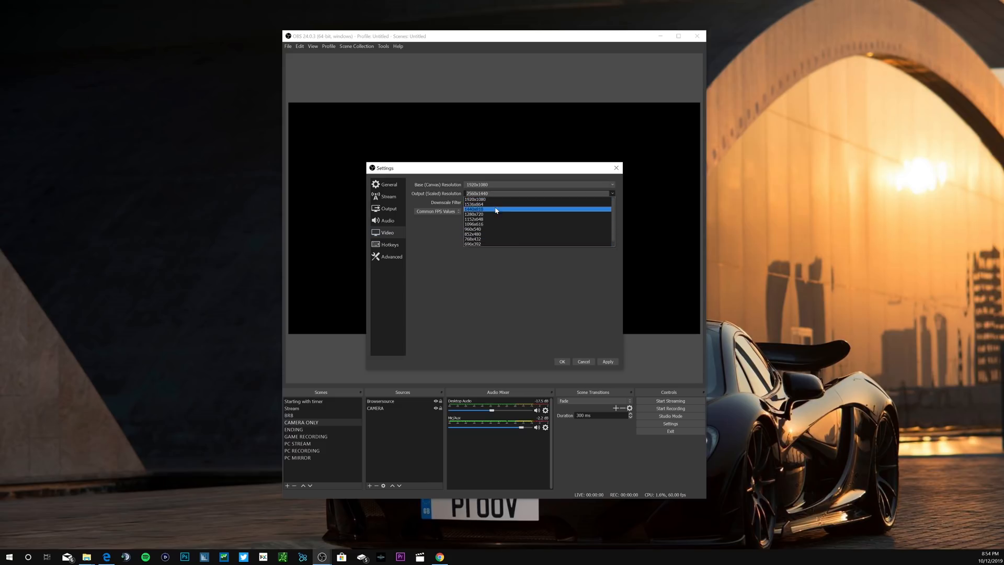
{"action": "left_click", "coordinate": [474, 199]}
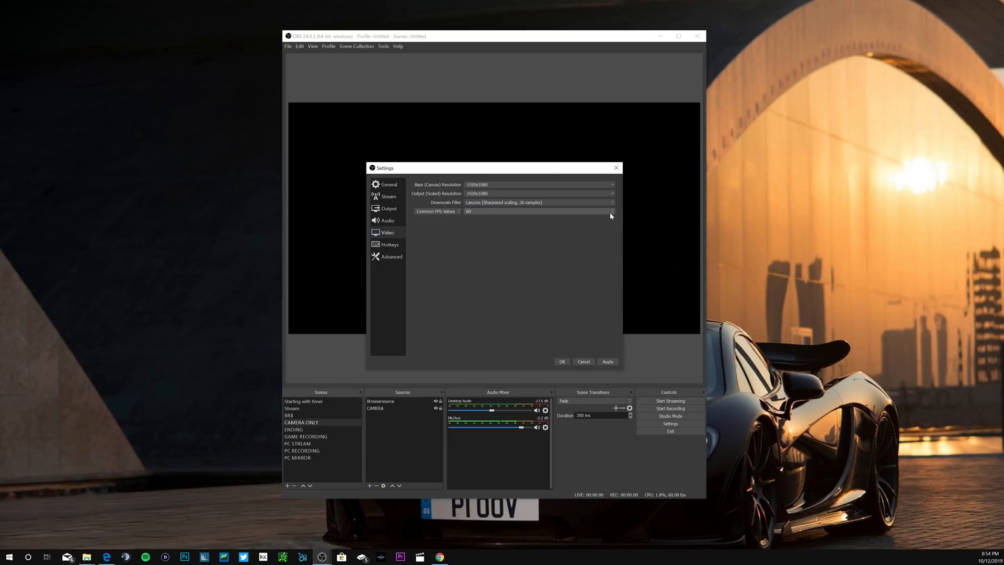
{"action": "left_click", "coordinate": [612, 211]}
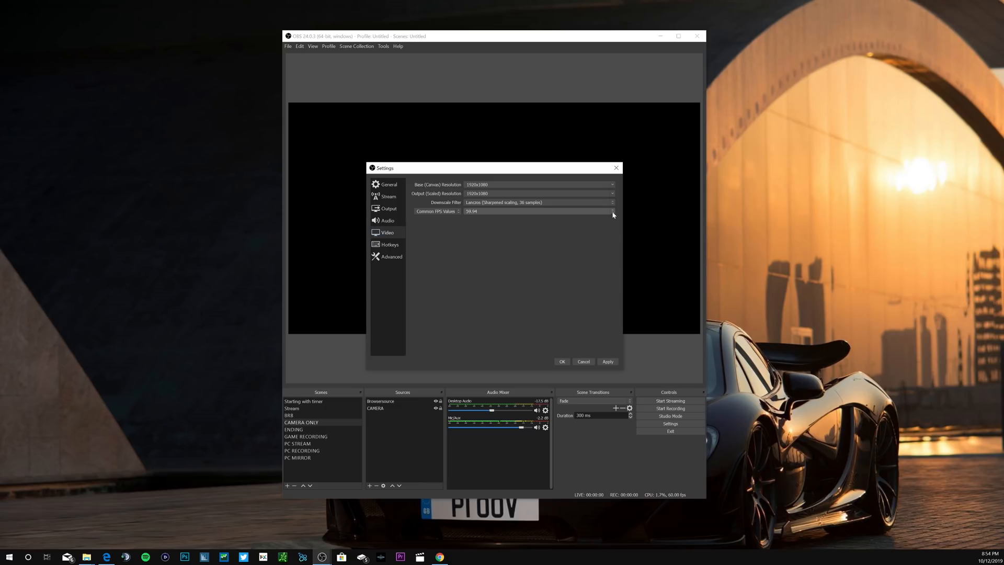
{"action": "left_click", "coordinate": [612, 210]}
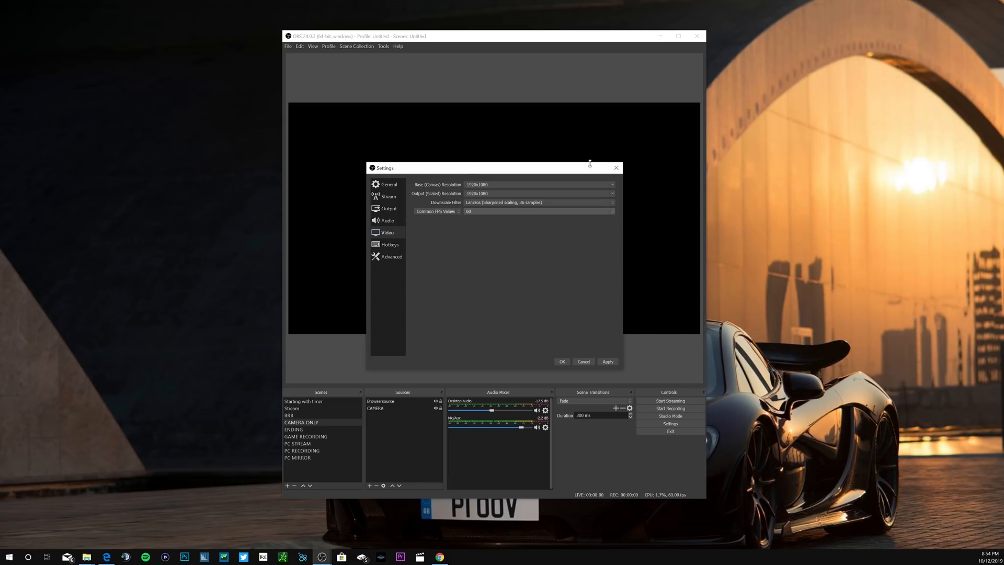
- Review the Advanced and Hotkeys pages, then save the settings with OK
{"action": "left_click", "coordinate": [391, 257]}
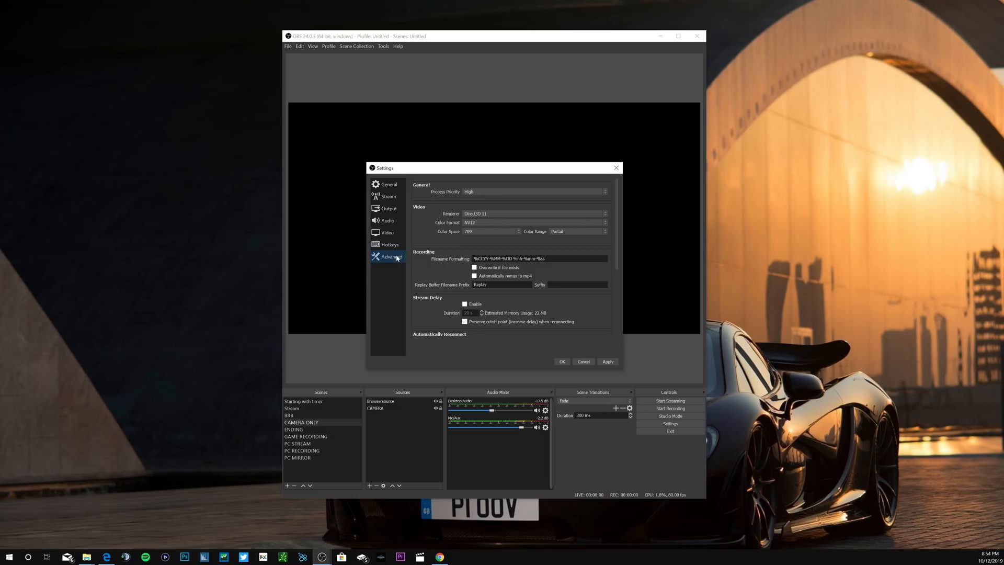
{"action": "left_click", "coordinate": [389, 244]}
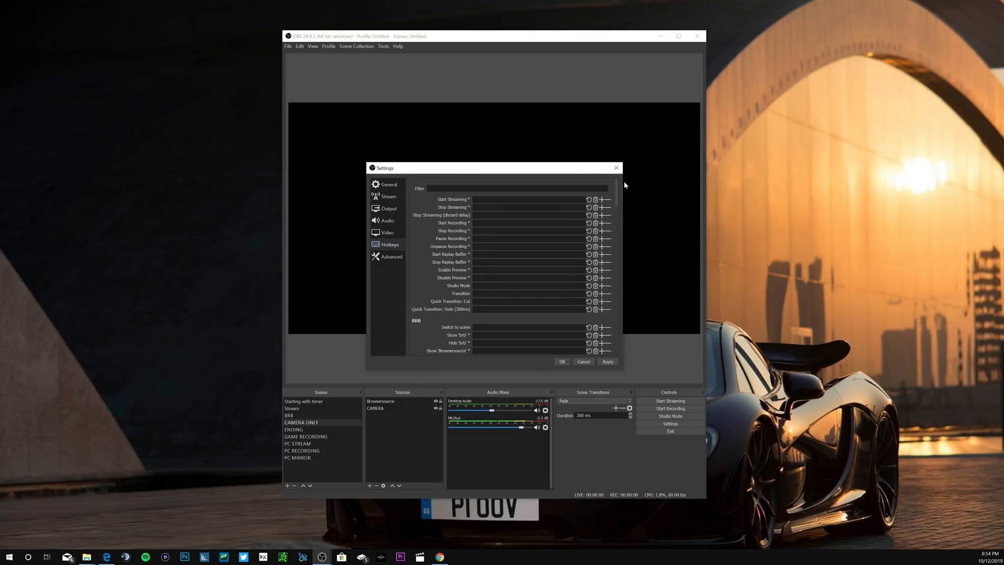
{"action": "mouse_move", "coordinate": [345, 248]}
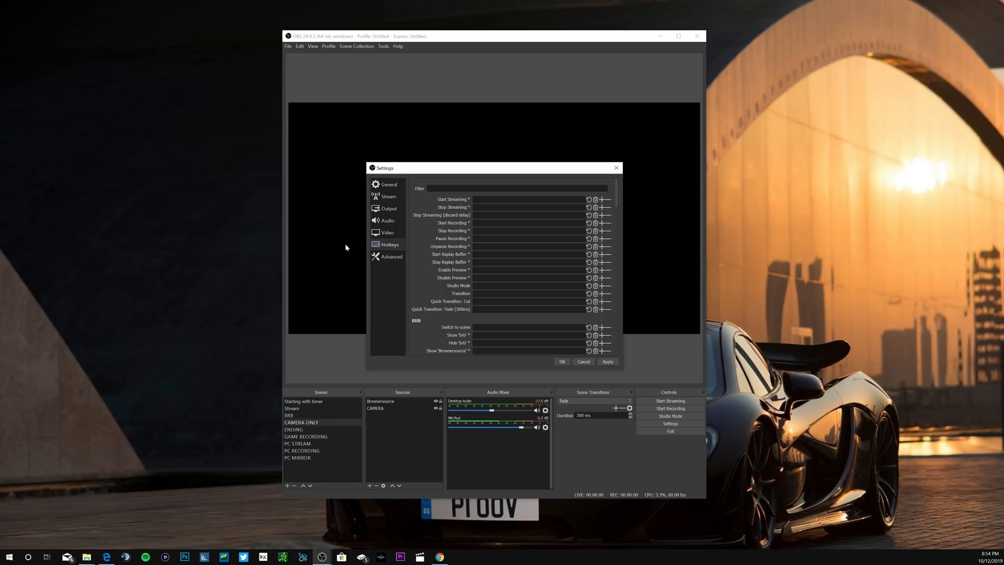
{"action": "left_click", "coordinate": [390, 256]}
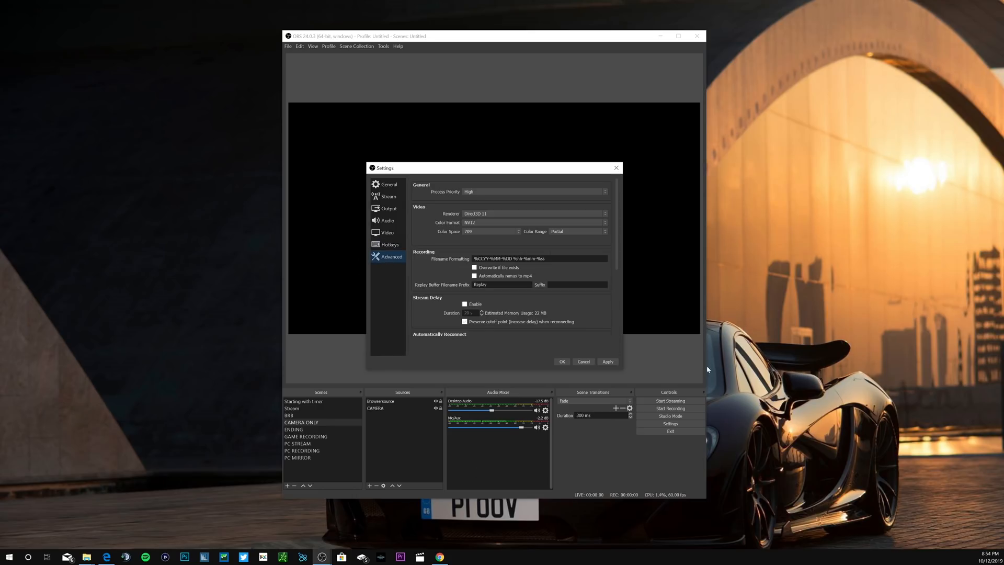
{"action": "mouse_move", "coordinate": [464, 208]}
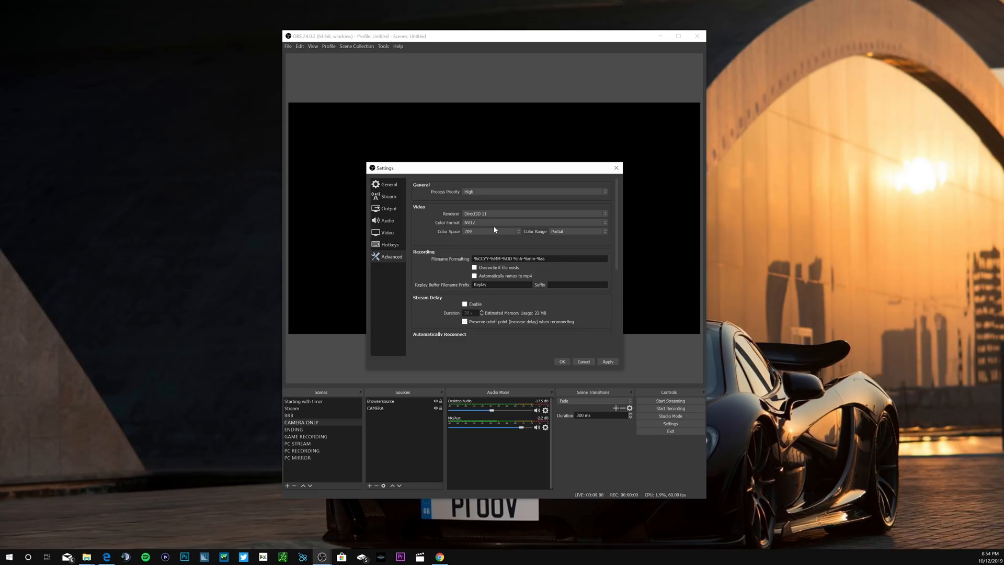
{"action": "mouse_move", "coordinate": [495, 239]}
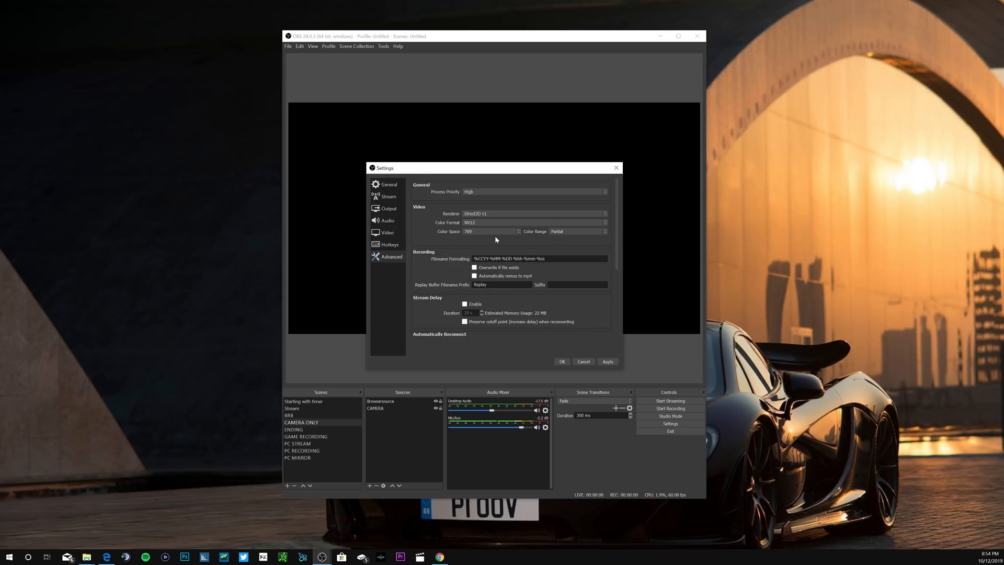
{"action": "mouse_move", "coordinate": [577, 230]}
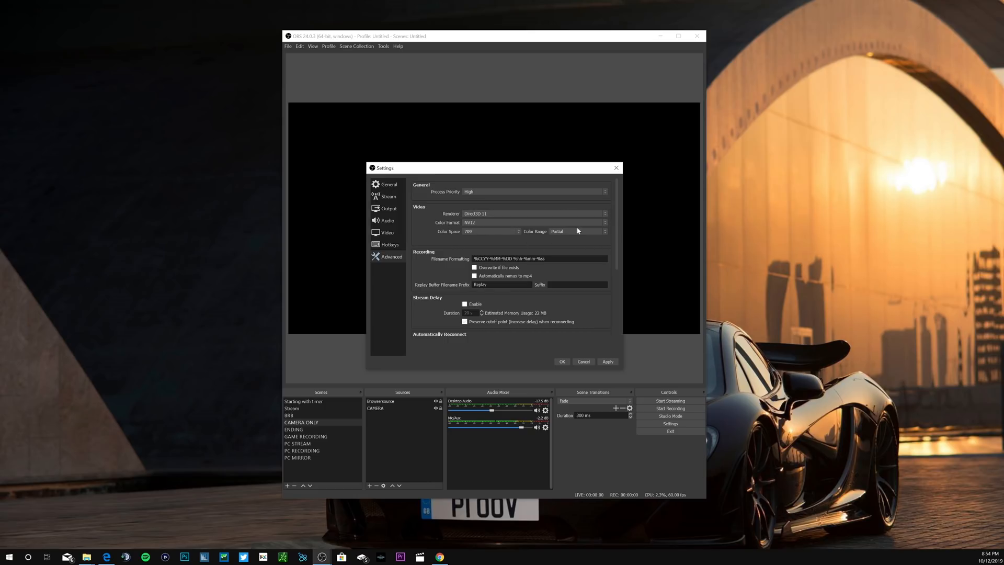
{"action": "mouse_move", "coordinate": [511, 270]}
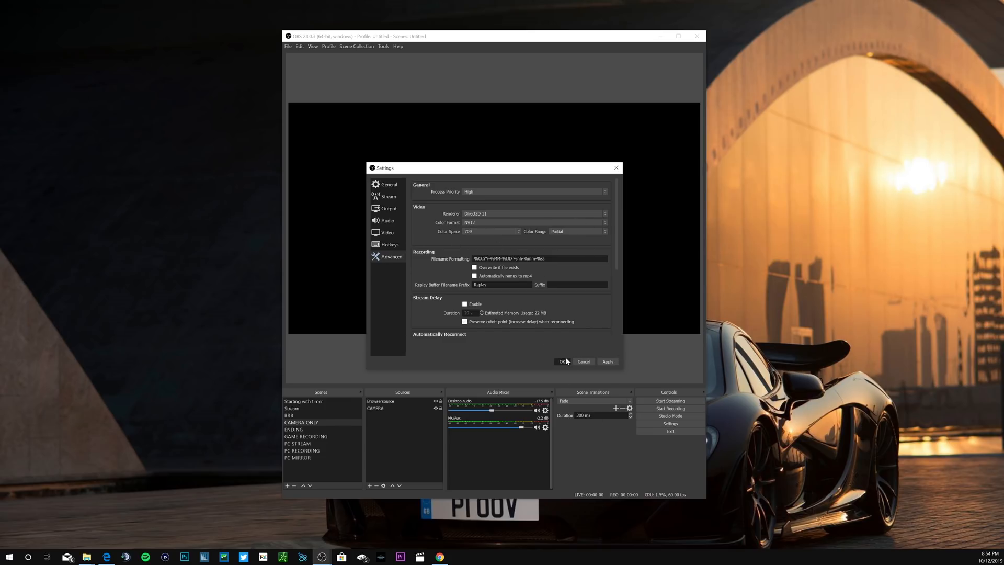
{"action": "left_click", "coordinate": [562, 361]}
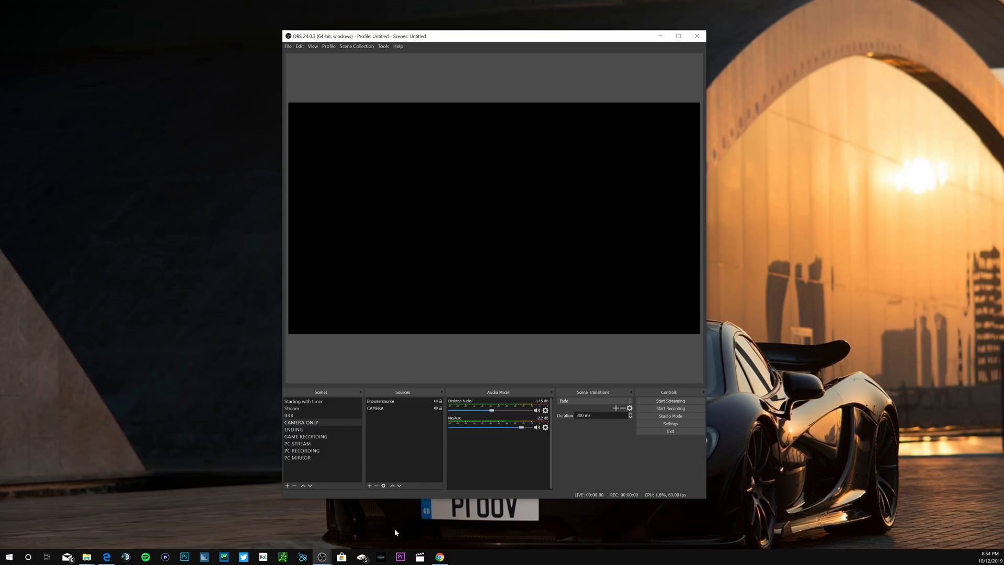